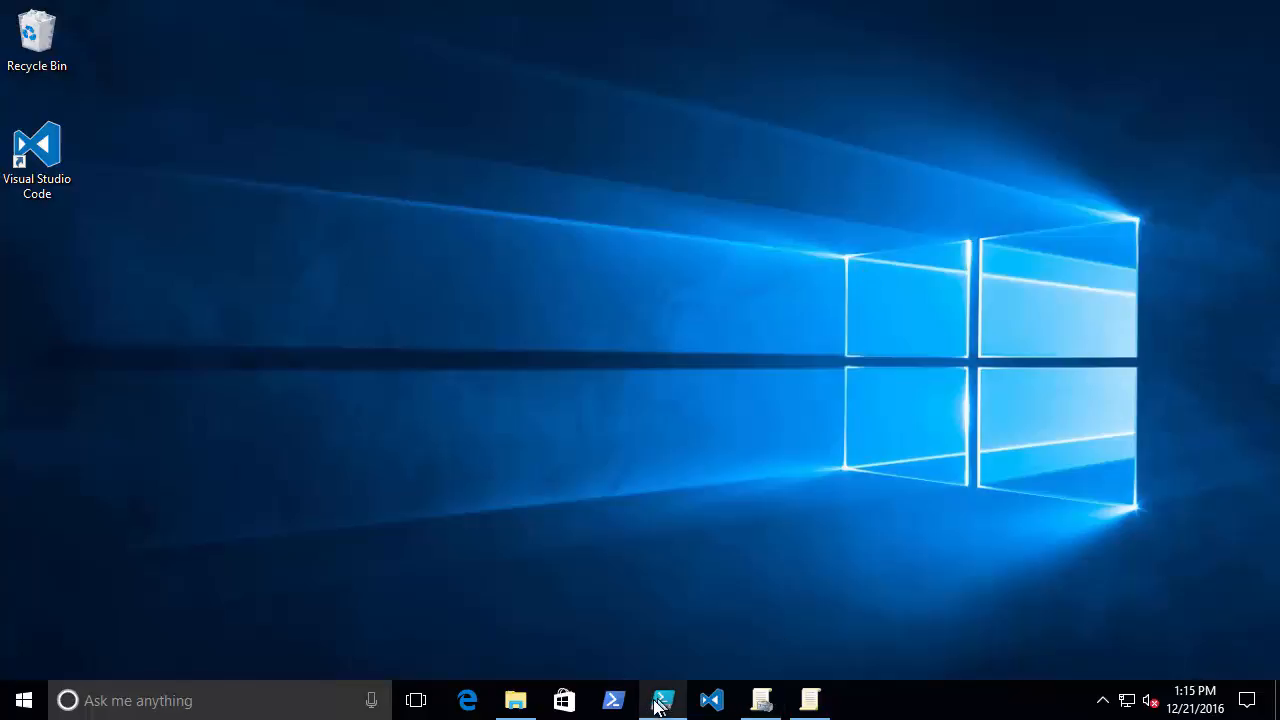
Step: In PowerShell ISE, enter the command get-process | Out-GridView using IntelliSense completion
{"action": "left_click", "coordinate": [663, 700]}
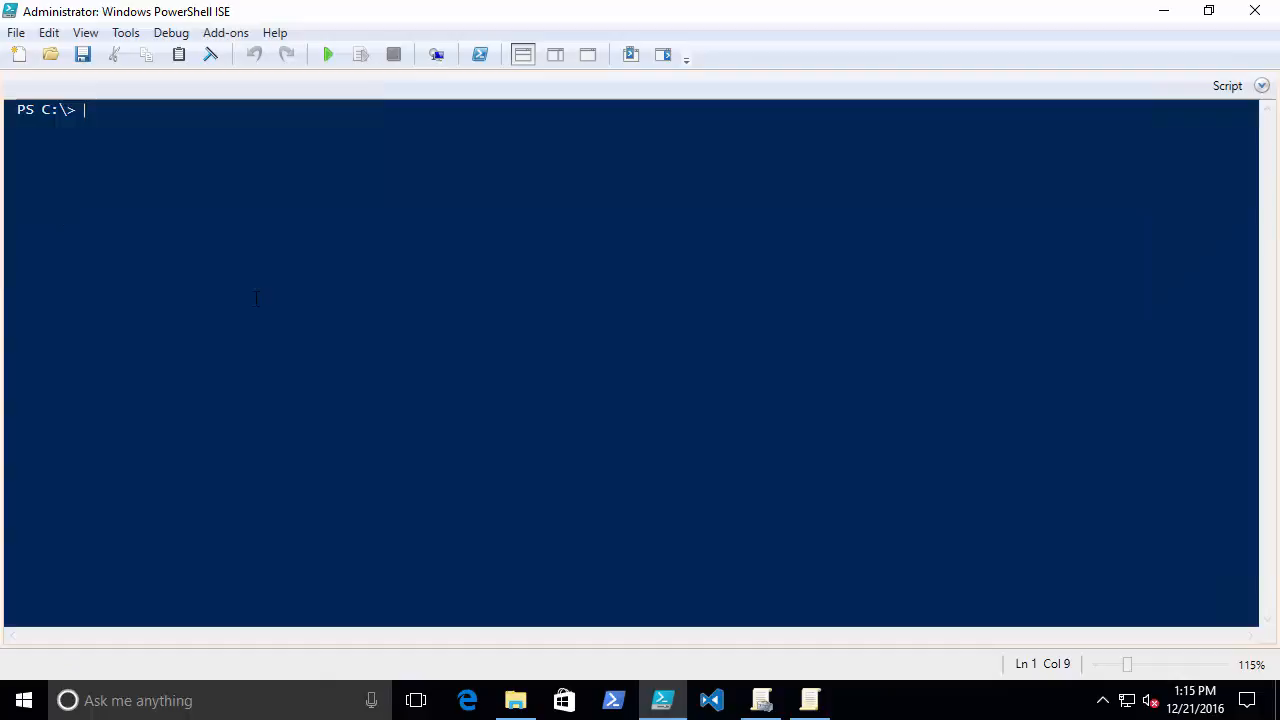
{"action": "type", "text": "get-process |"}
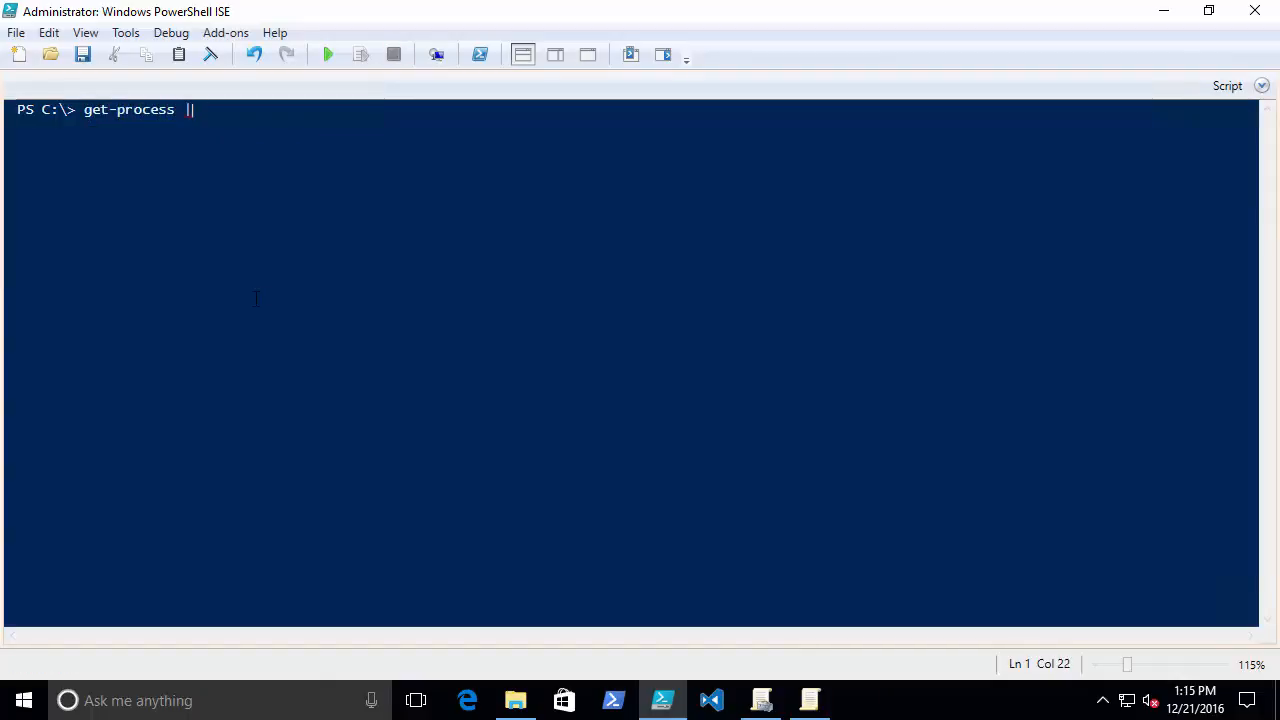
{"action": "type", "text": "out-gr"}
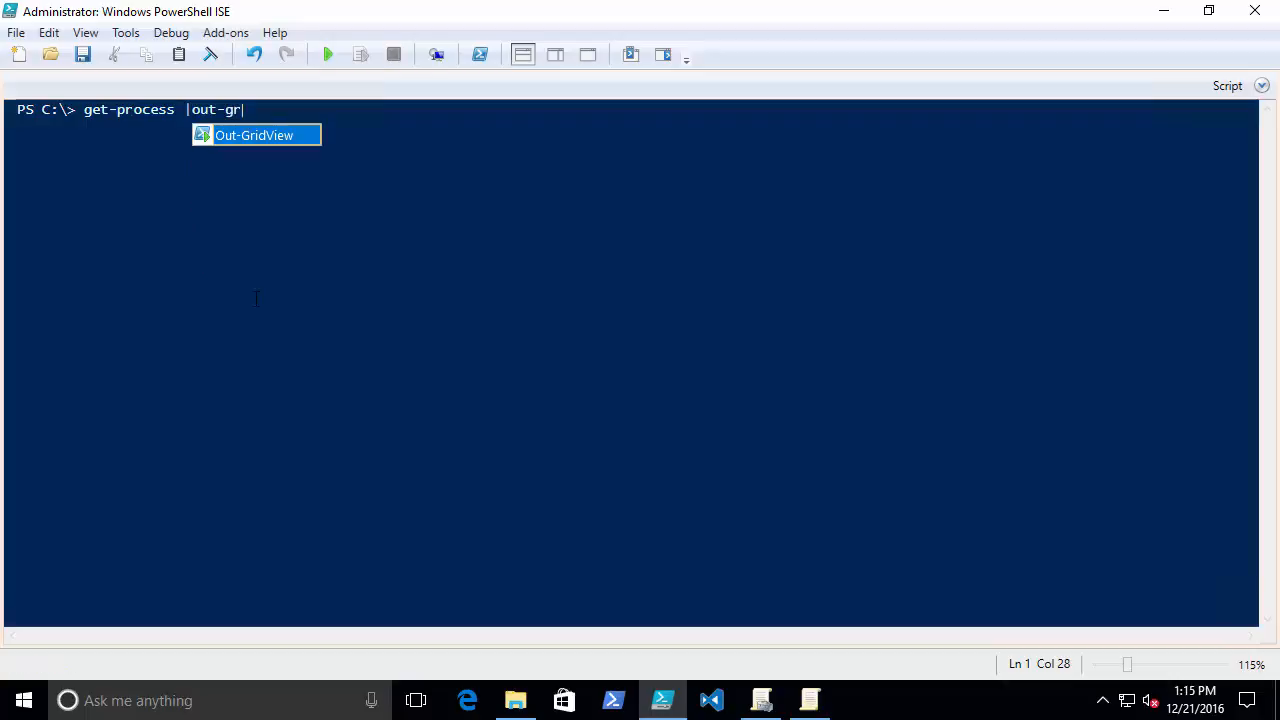
{"action": "left_click", "coordinate": [327, 54]}
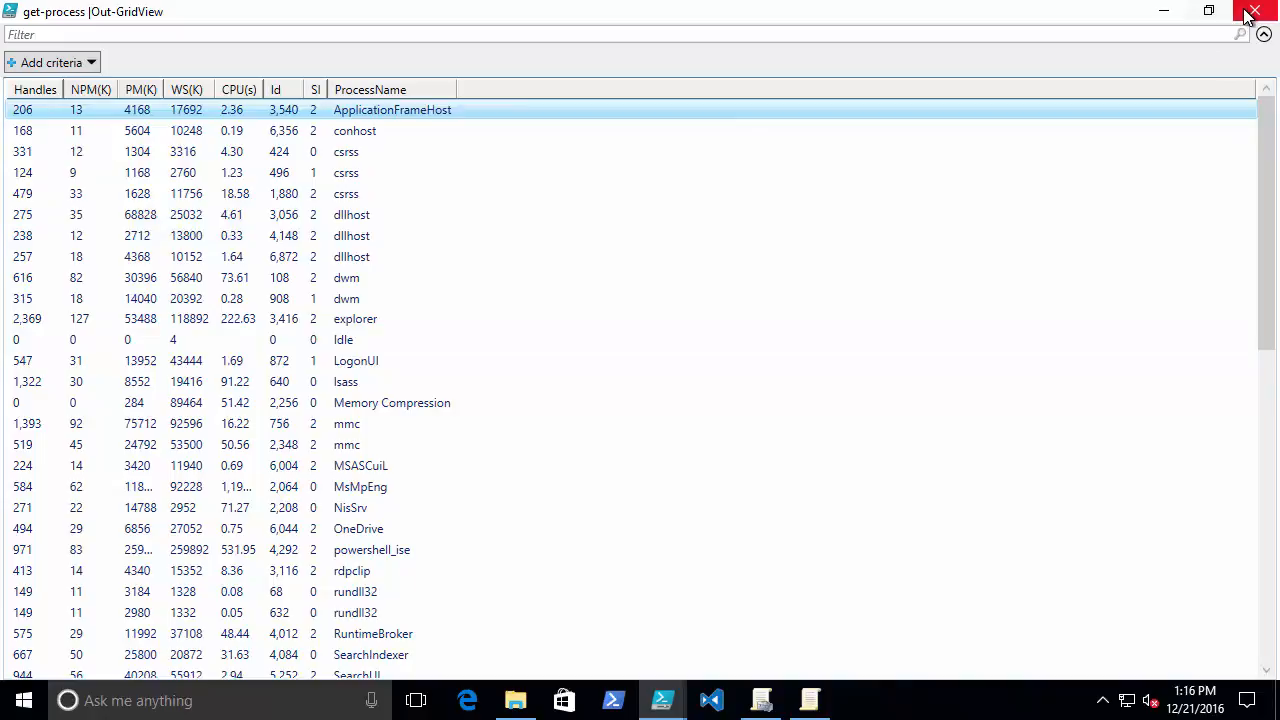
{"action": "mouse_move", "coordinate": [1256, 13]}
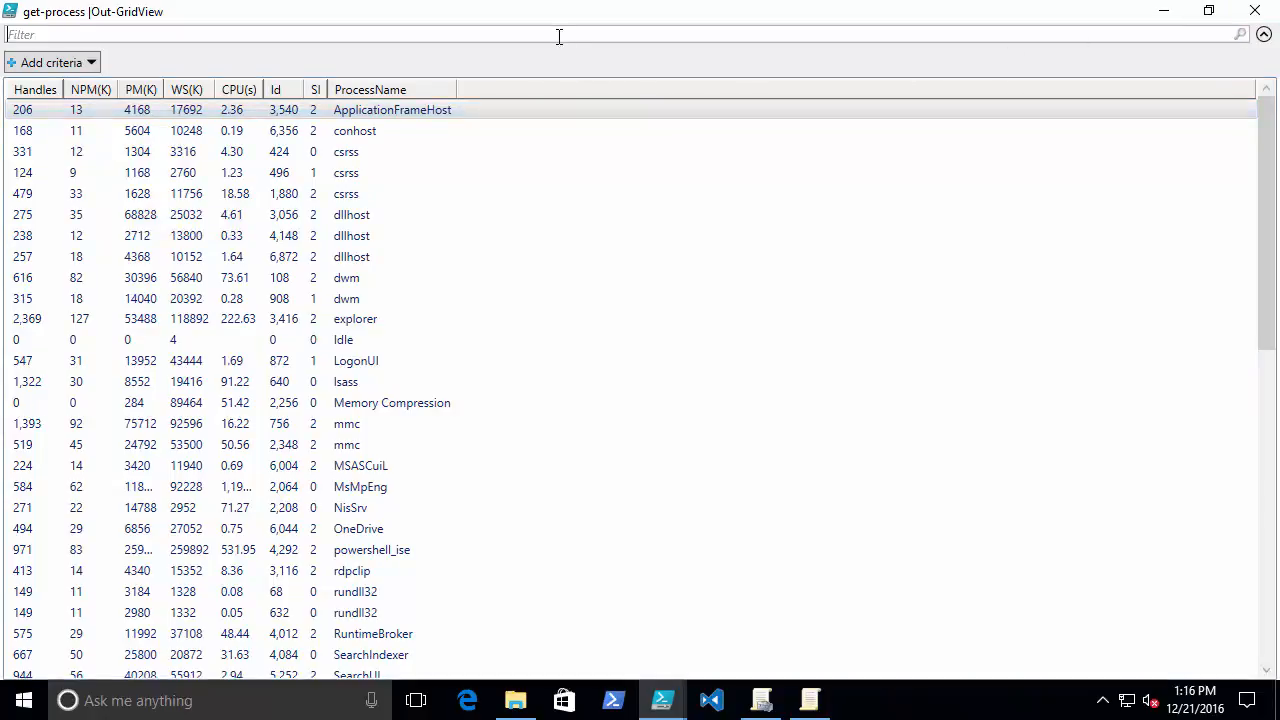
Step: Run the command, review the process grid, and close the grid window
{"action": "type", "text": "mme"}
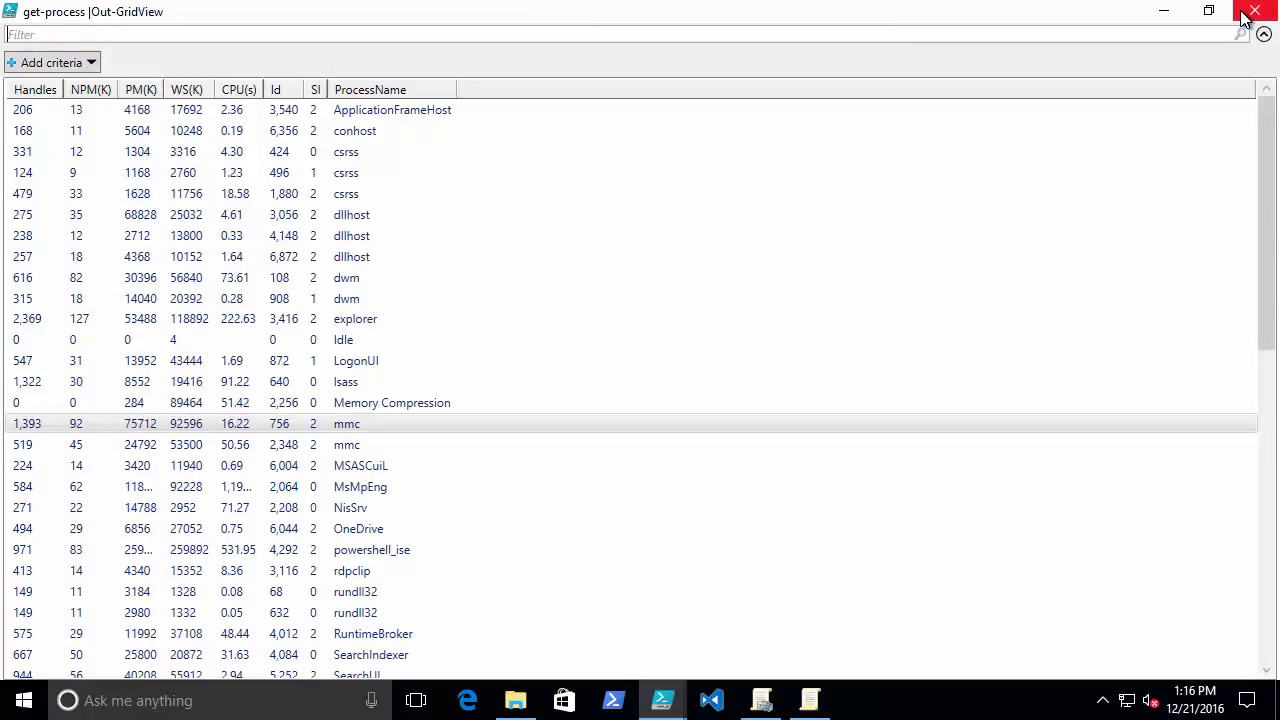
{"action": "left_click", "coordinate": [1256, 11]}
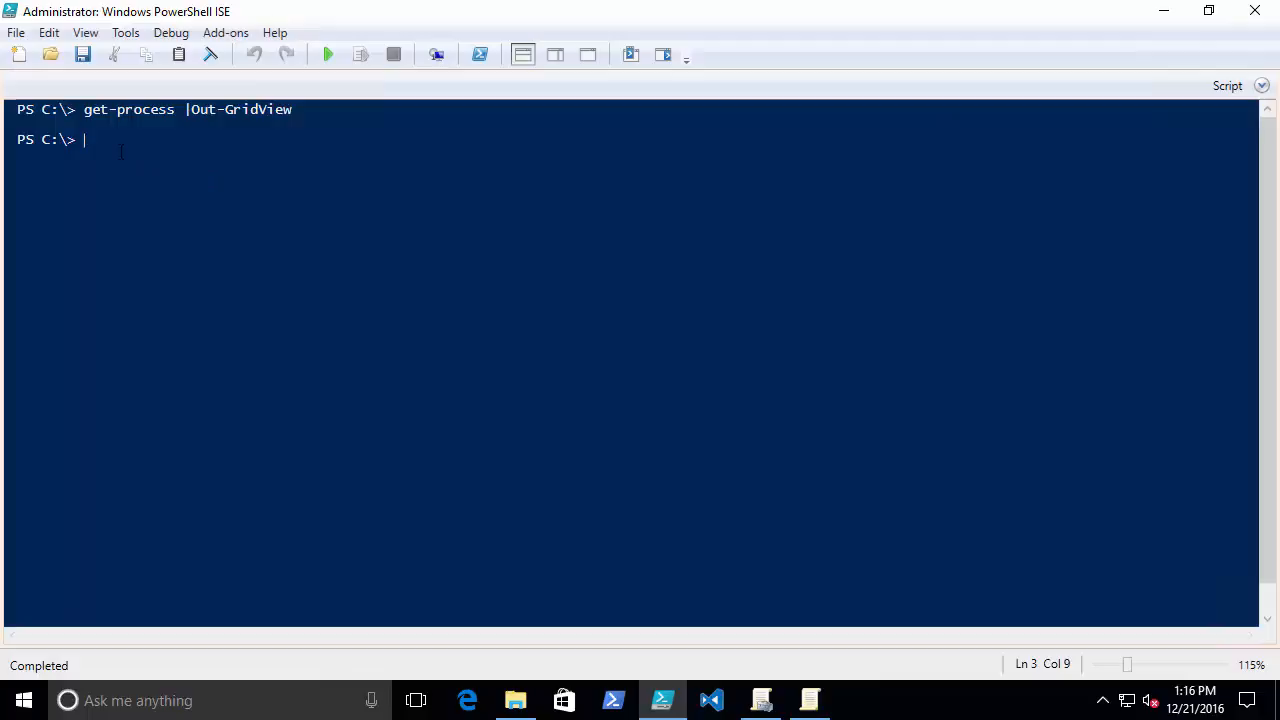
Step: Type $x = get-process | Out-GridView -PassThru at the prompt
{"action": "type", "text": "$"}
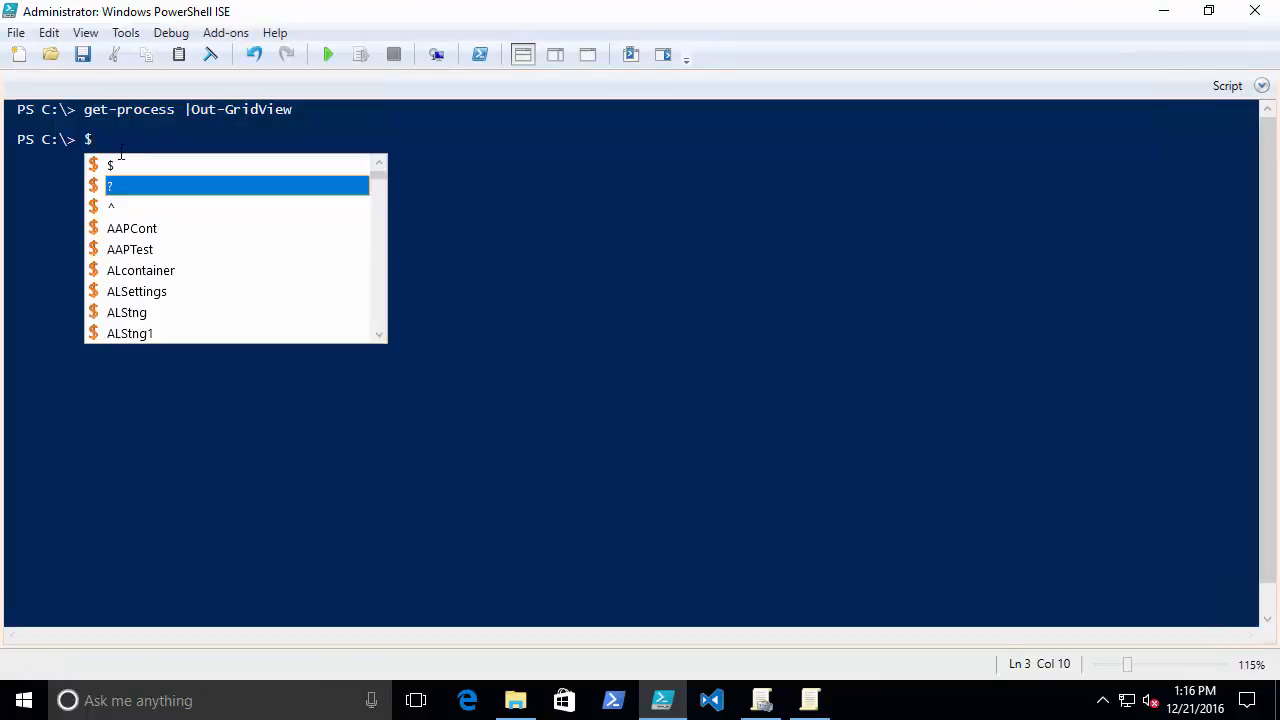
{"action": "type", "text": "x"}
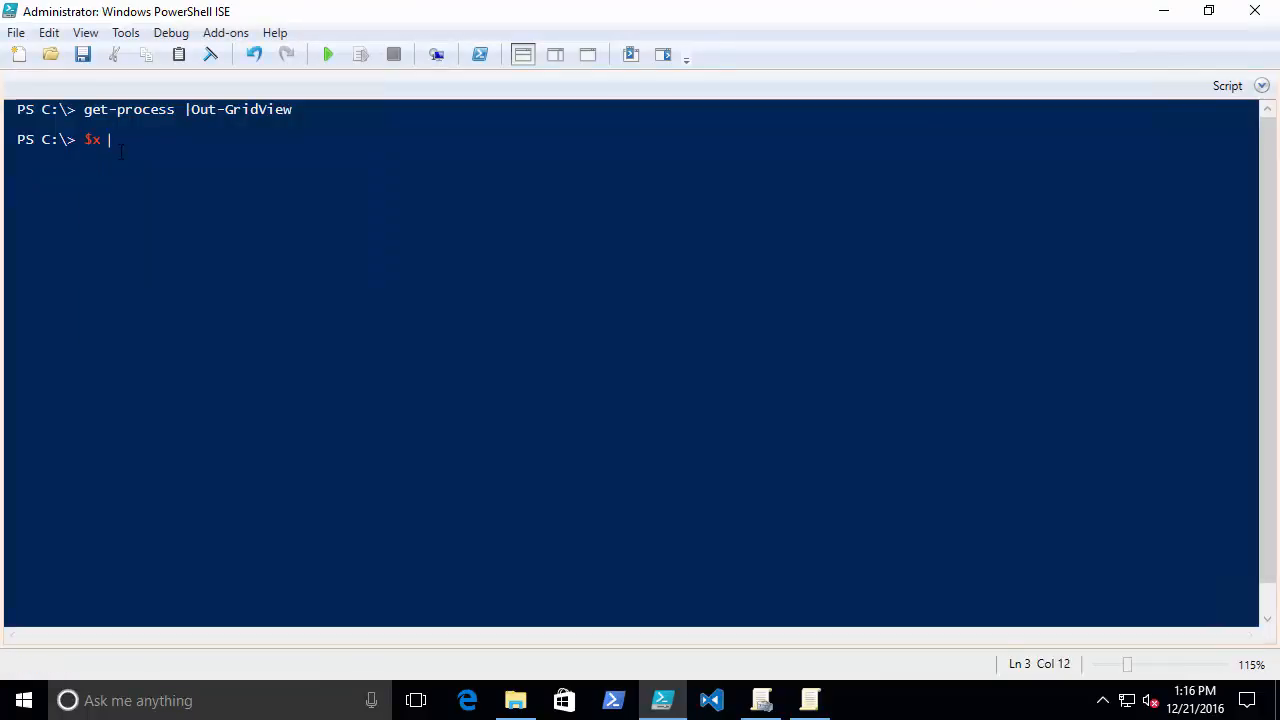
{"action": "type", "text": "= get-"}
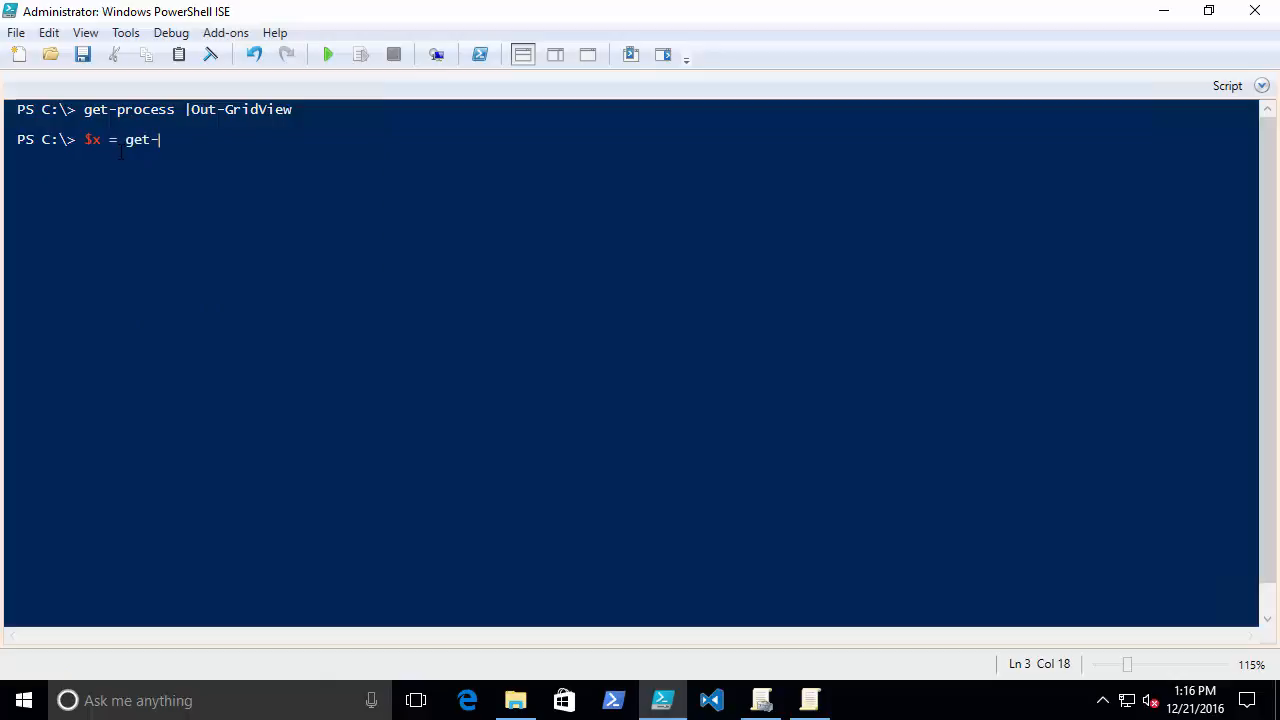
{"action": "type", "text": "process |"}
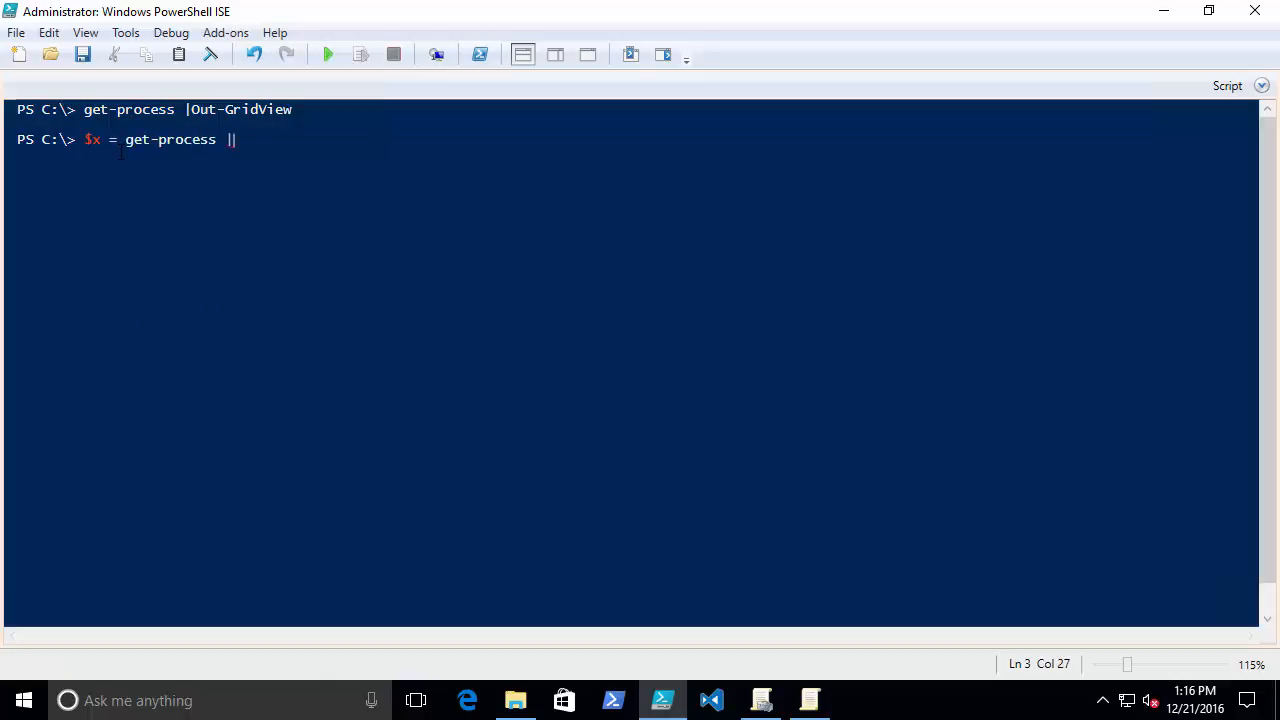
{"action": "type", "text": "Out-GridView"}
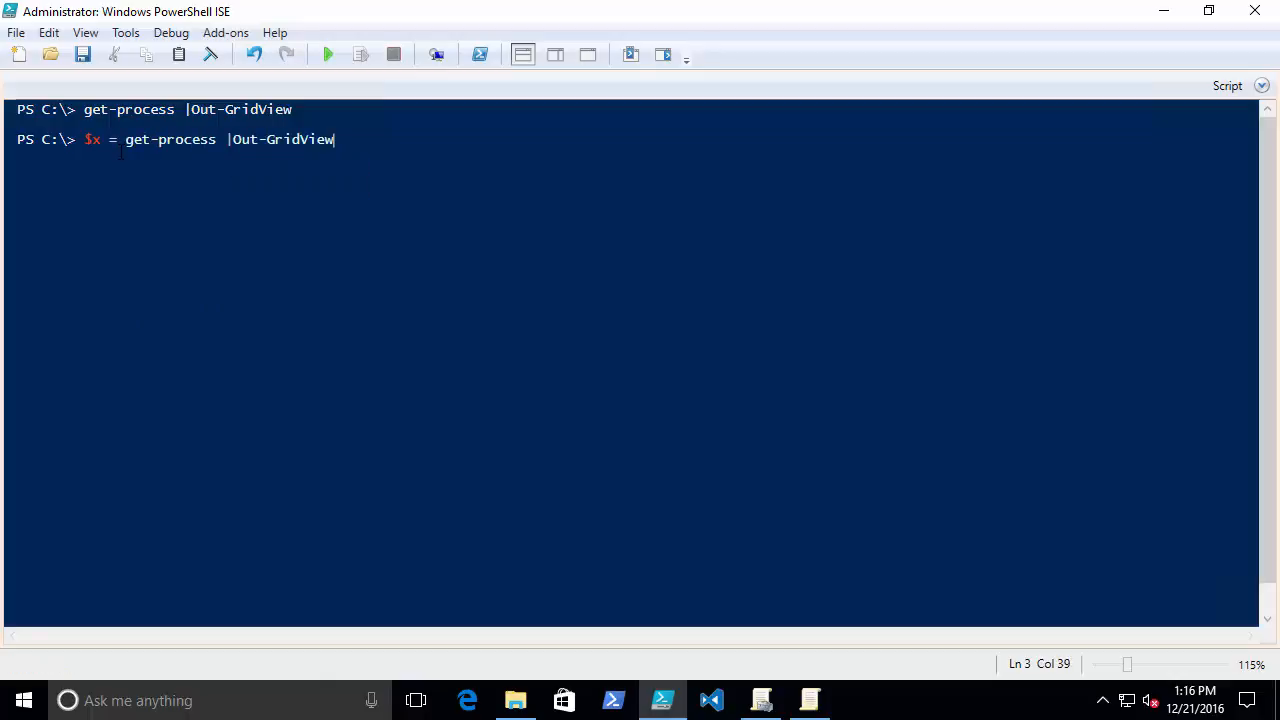
{"action": "type", "text": "-PassThru"}
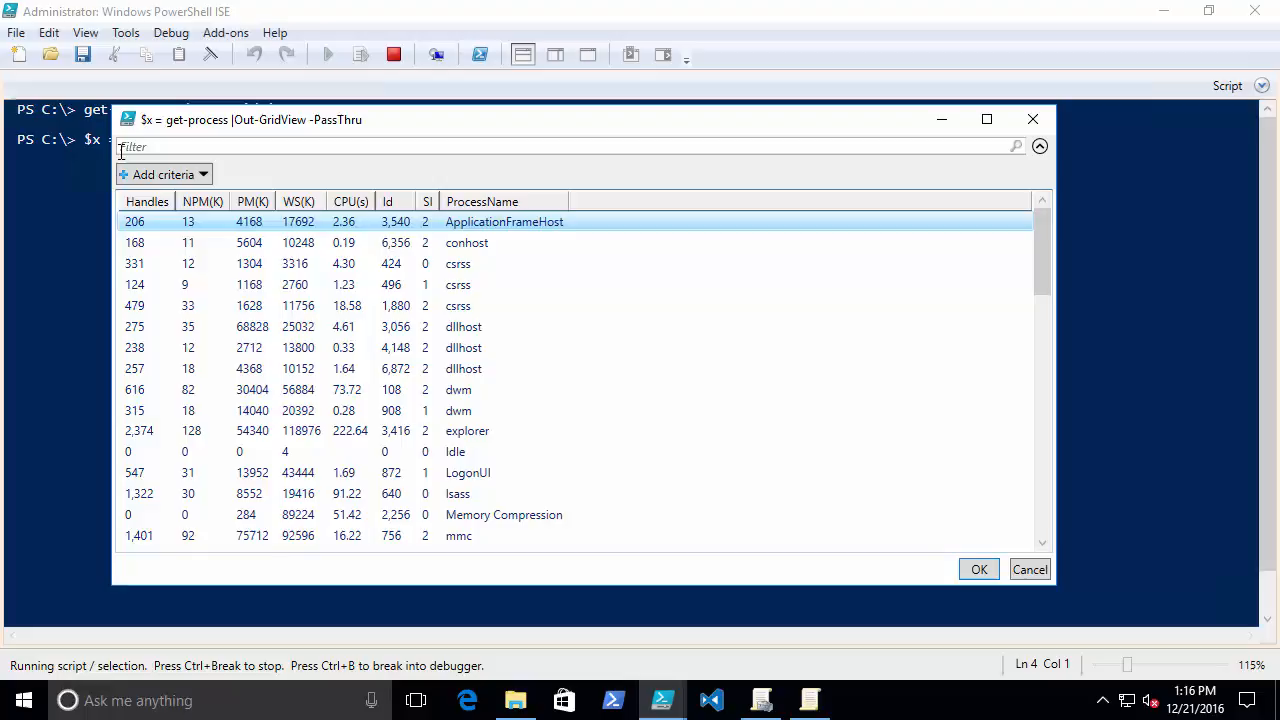
{"action": "mouse_move", "coordinate": [468, 480]}
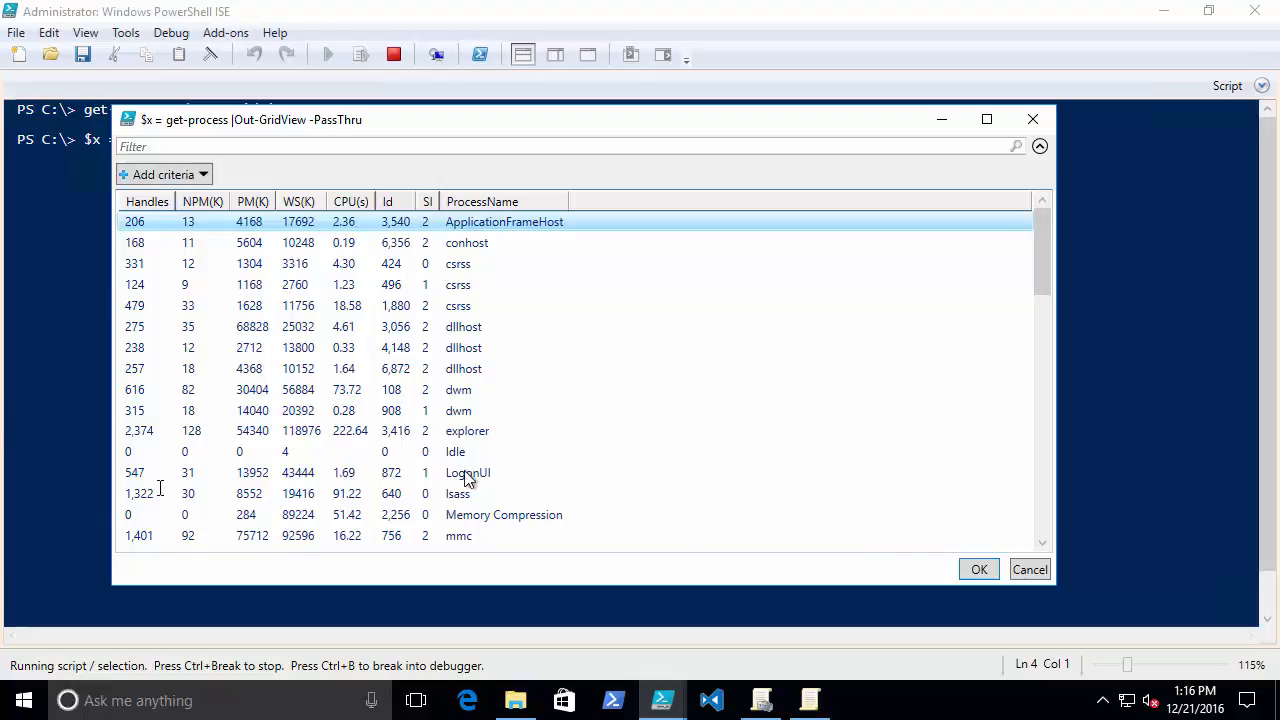
Step: Pick the LogonUI process in the grid and confirm with OK
{"action": "left_click", "coordinate": [467, 472]}
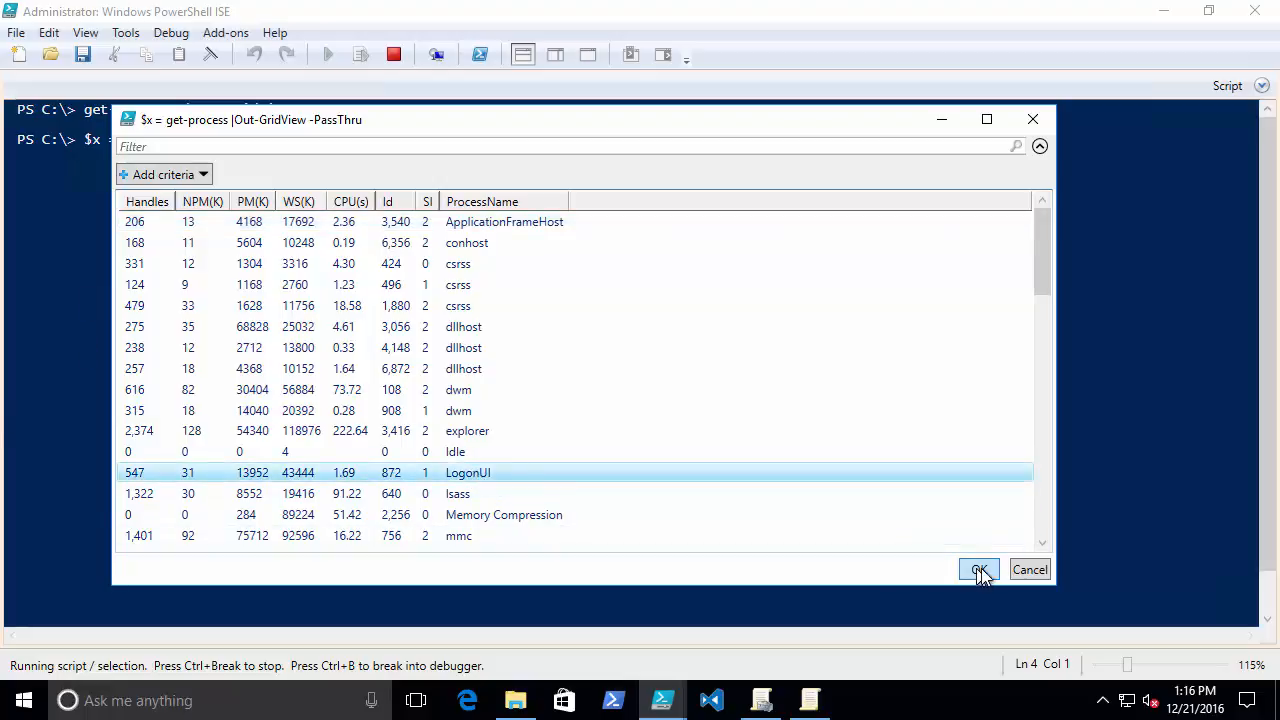
{"action": "left_click", "coordinate": [979, 569]}
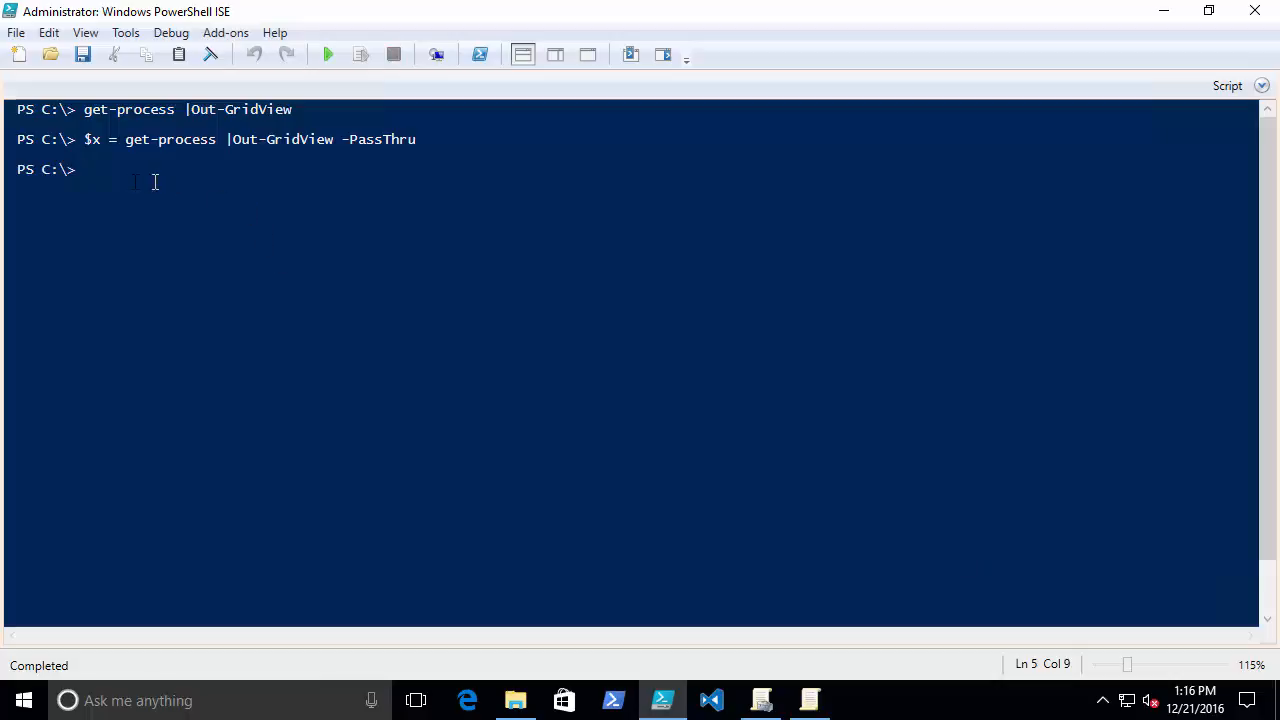
Step: Display $x and its full property list for the LogonUI process
{"action": "type", "text": "$x"}
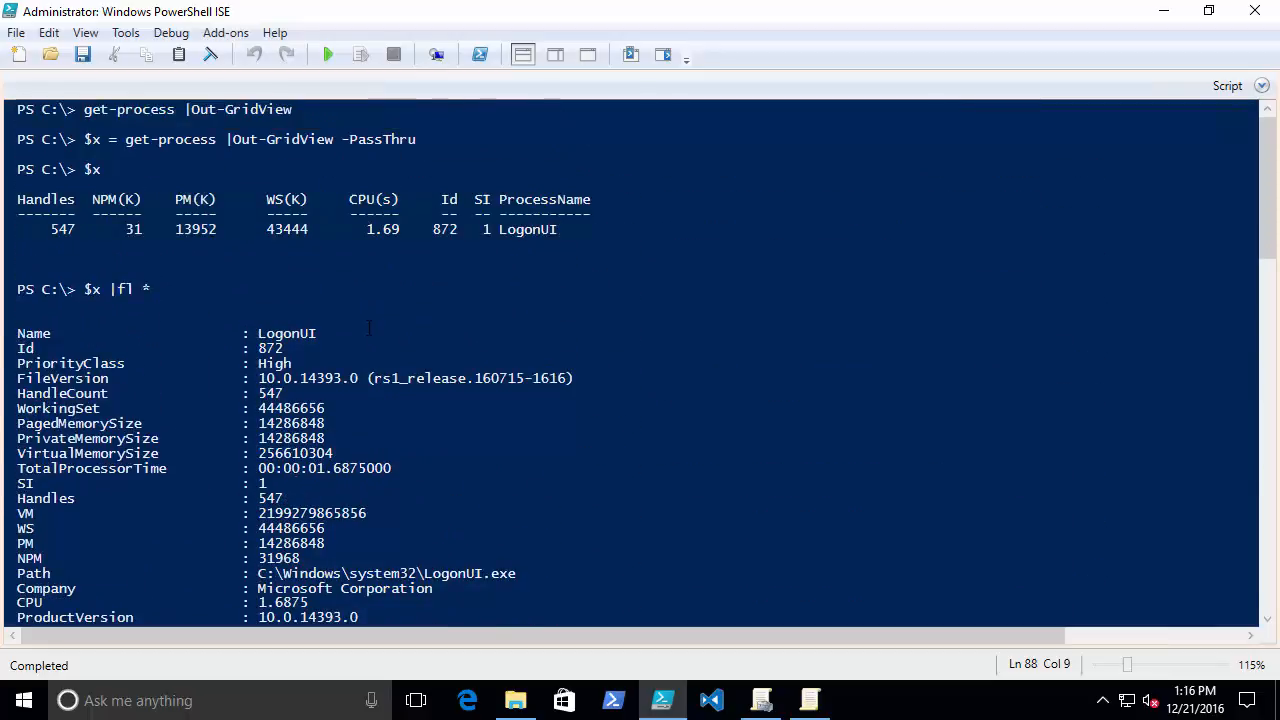
{"action": "scroll", "scroll_direction": "down", "scroll_amount": 3}
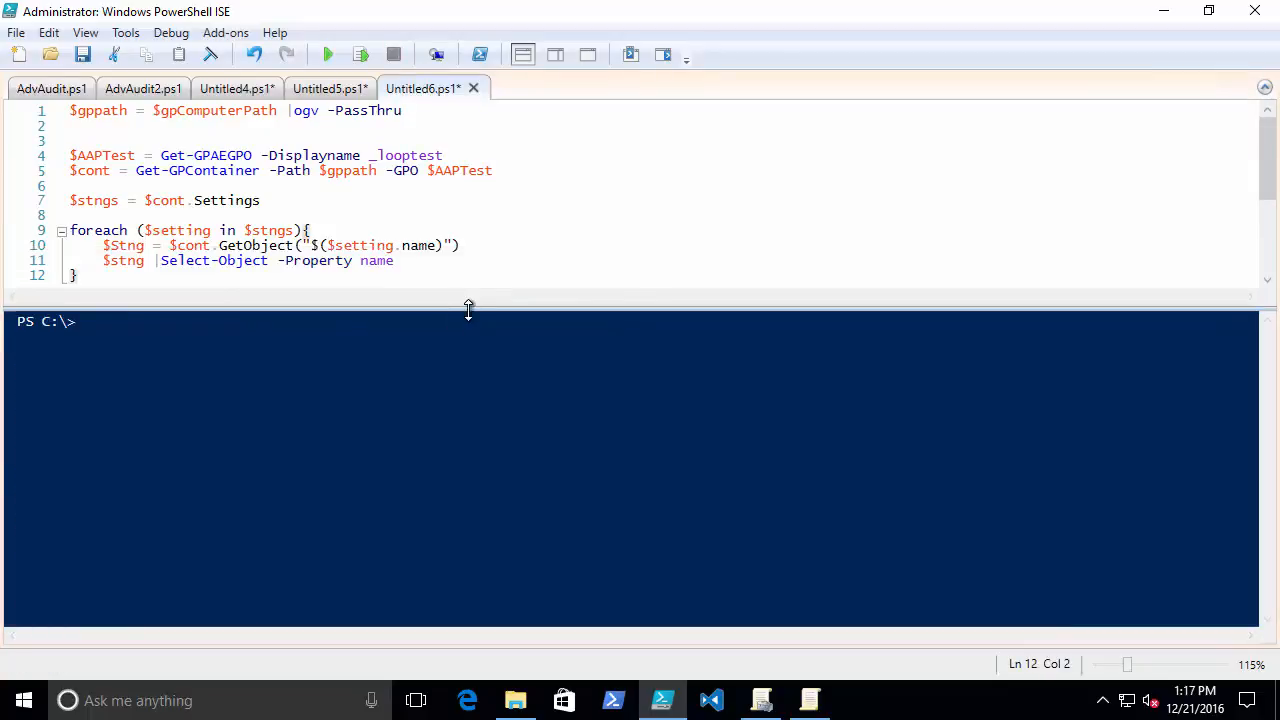
Step: Resize the script pane and change ogv to Out-GridView on line 1
{"action": "left_click_drag", "start_coordinate": [467, 308], "coordinate": [465, 350]}
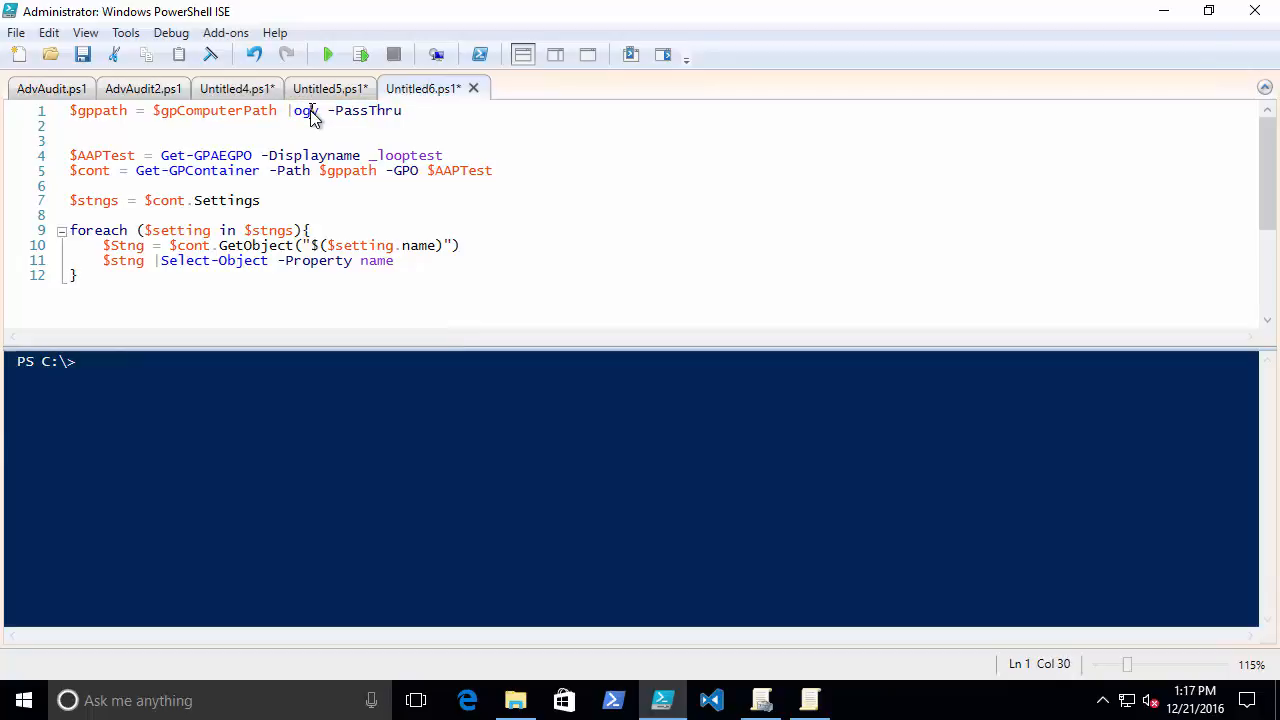
{"action": "type", "text": "t"}
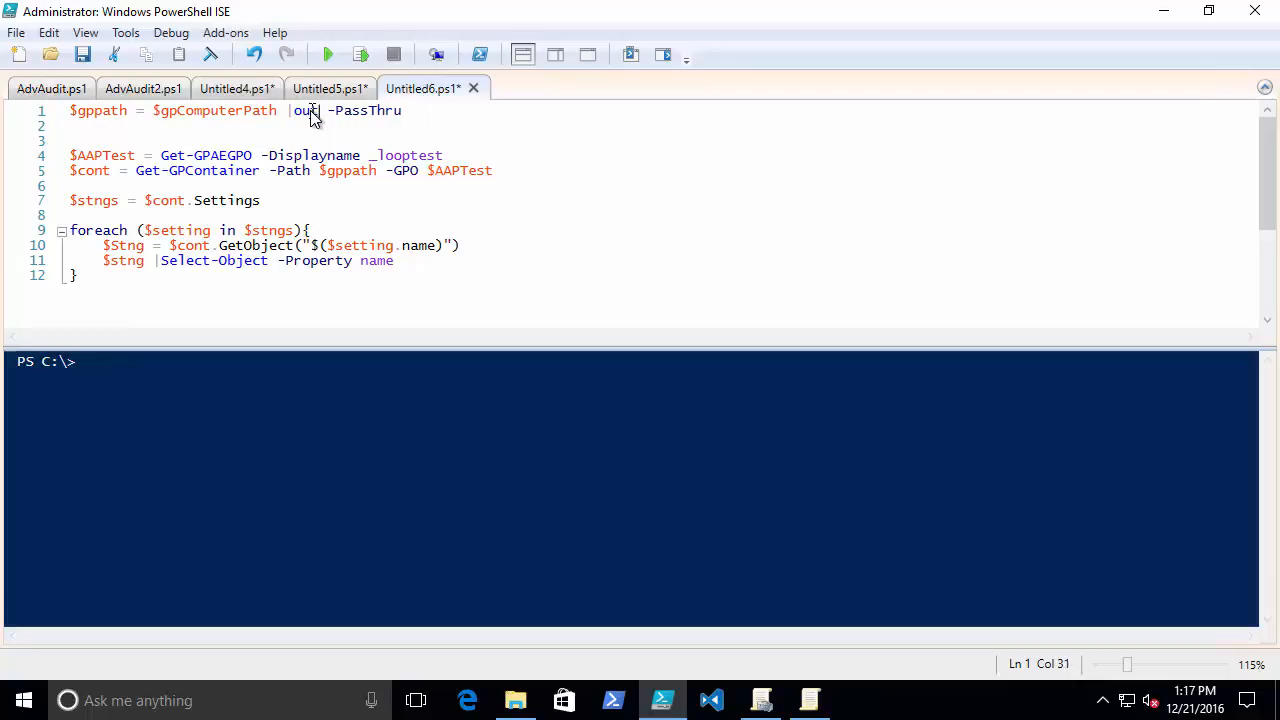
{"action": "type", "text": "-gr"}
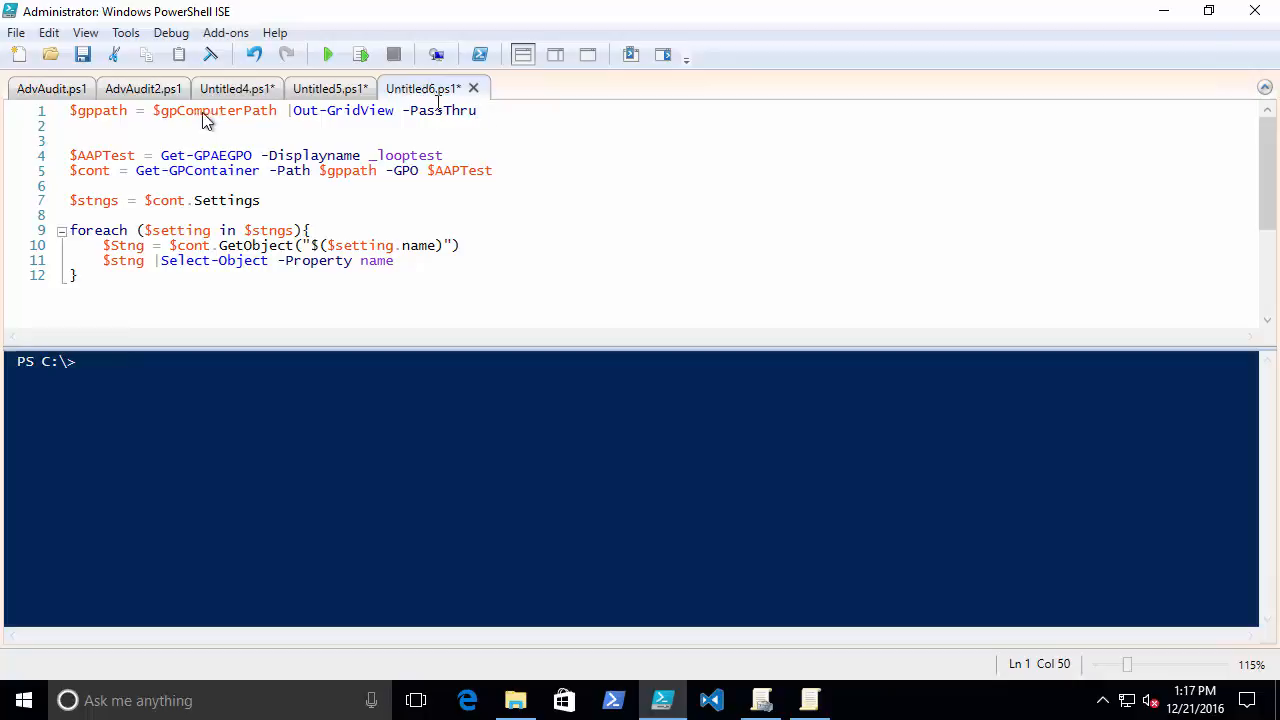
Step: Copy $gpComputerPath and run it in the console to list policy paths
{"action": "double_click", "coordinate": [215, 110]}
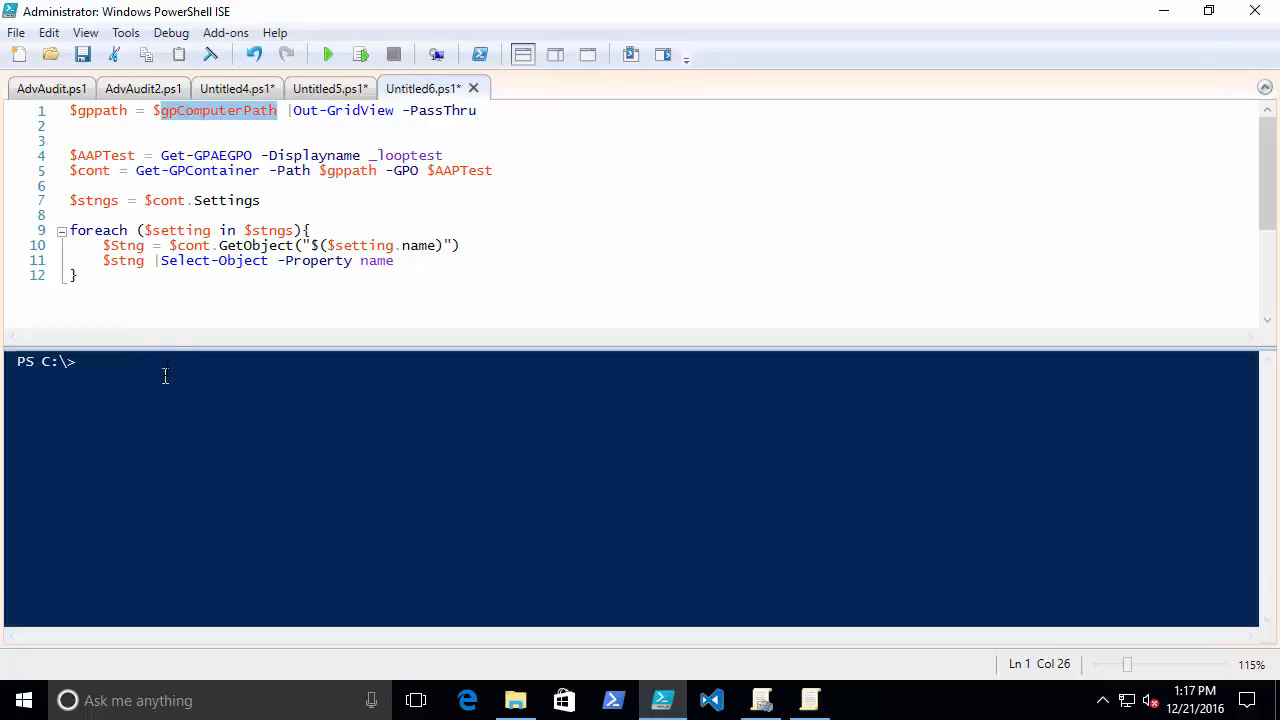
{"action": "type", "text": "$d"}
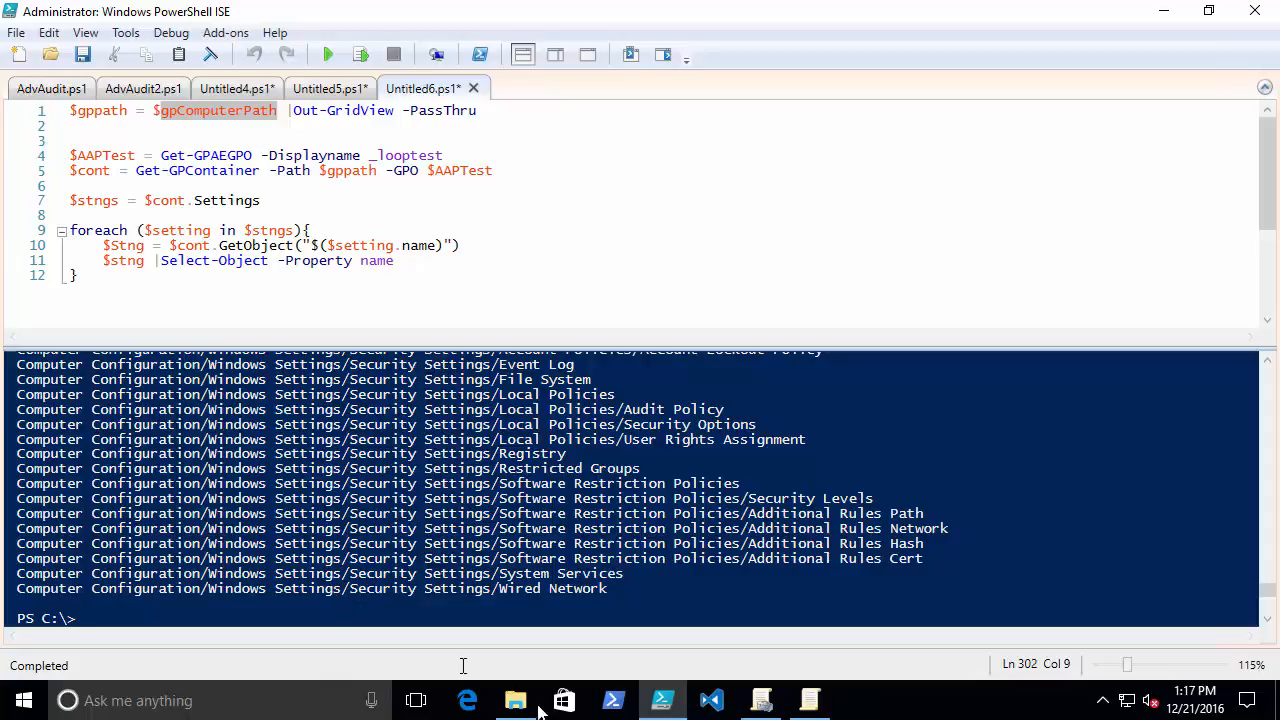
{"action": "left_click", "coordinate": [516, 700]}
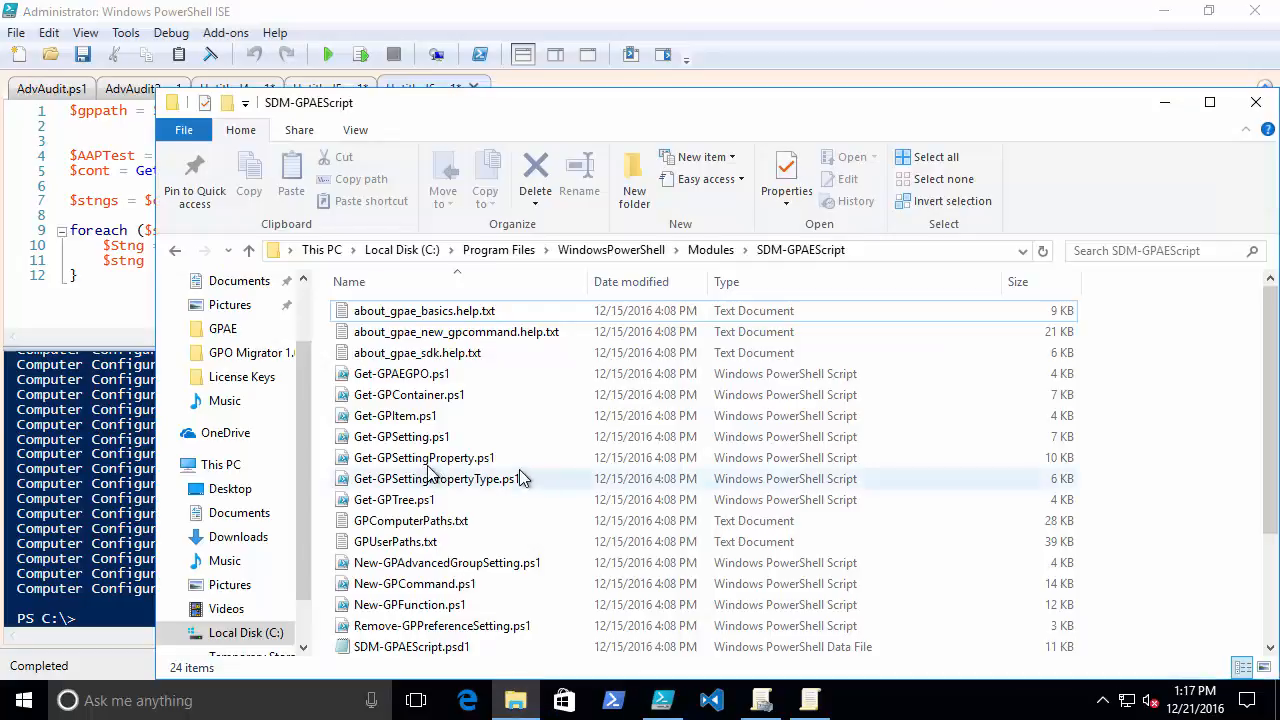
{"action": "left_click", "coordinate": [411, 520]}
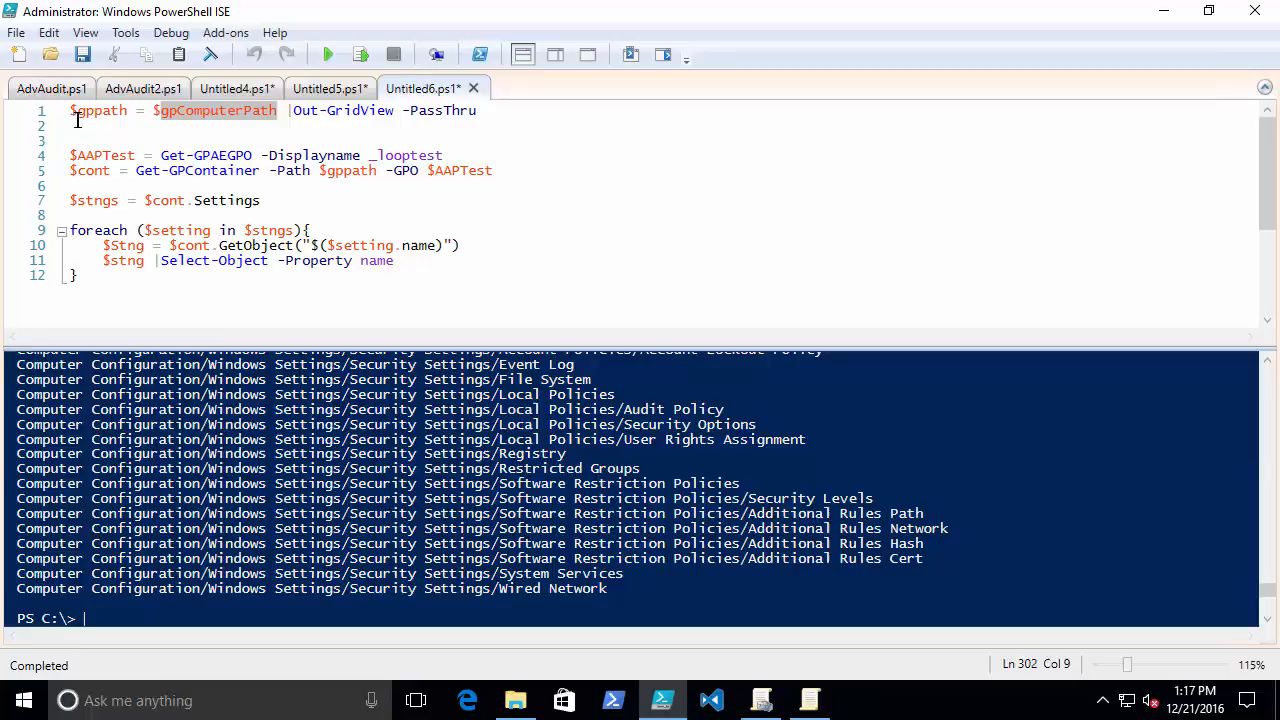
{"action": "double_click", "coordinate": [97, 110]}
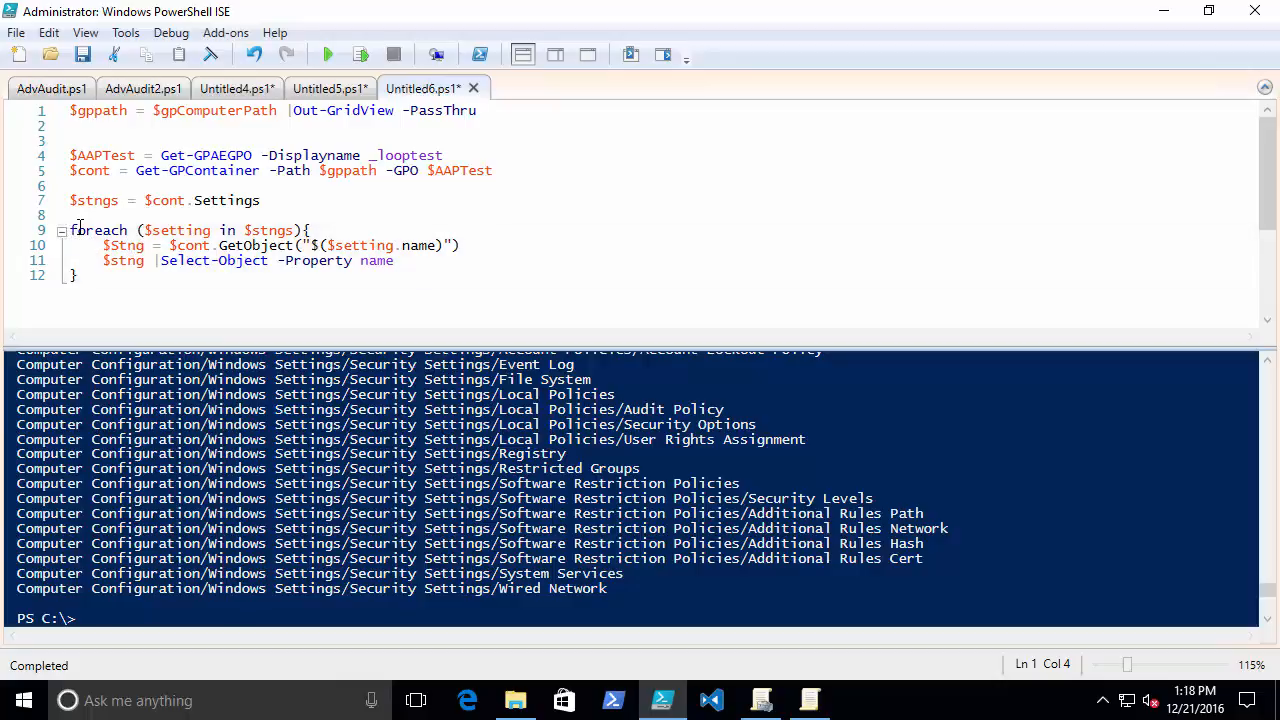
{"action": "left_click_drag", "start_coordinate": [70, 230], "coordinate": [80, 275]}
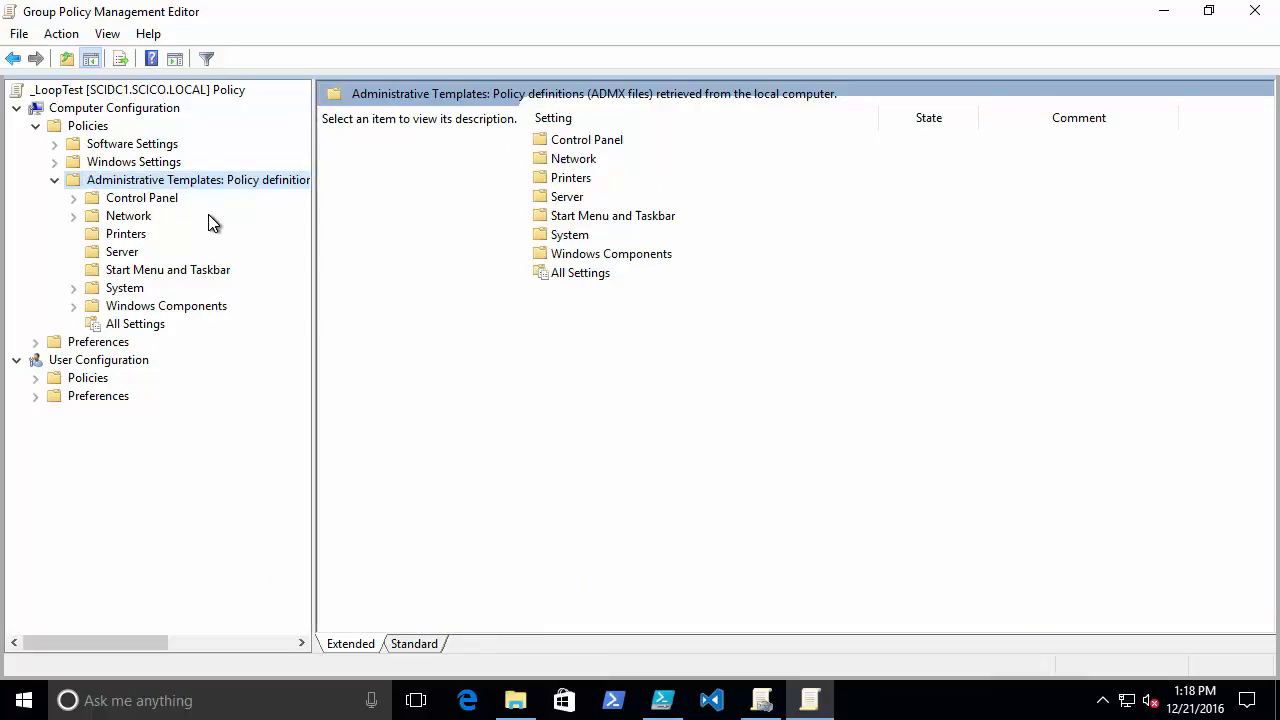
{"action": "mouse_move", "coordinate": [78, 252]}
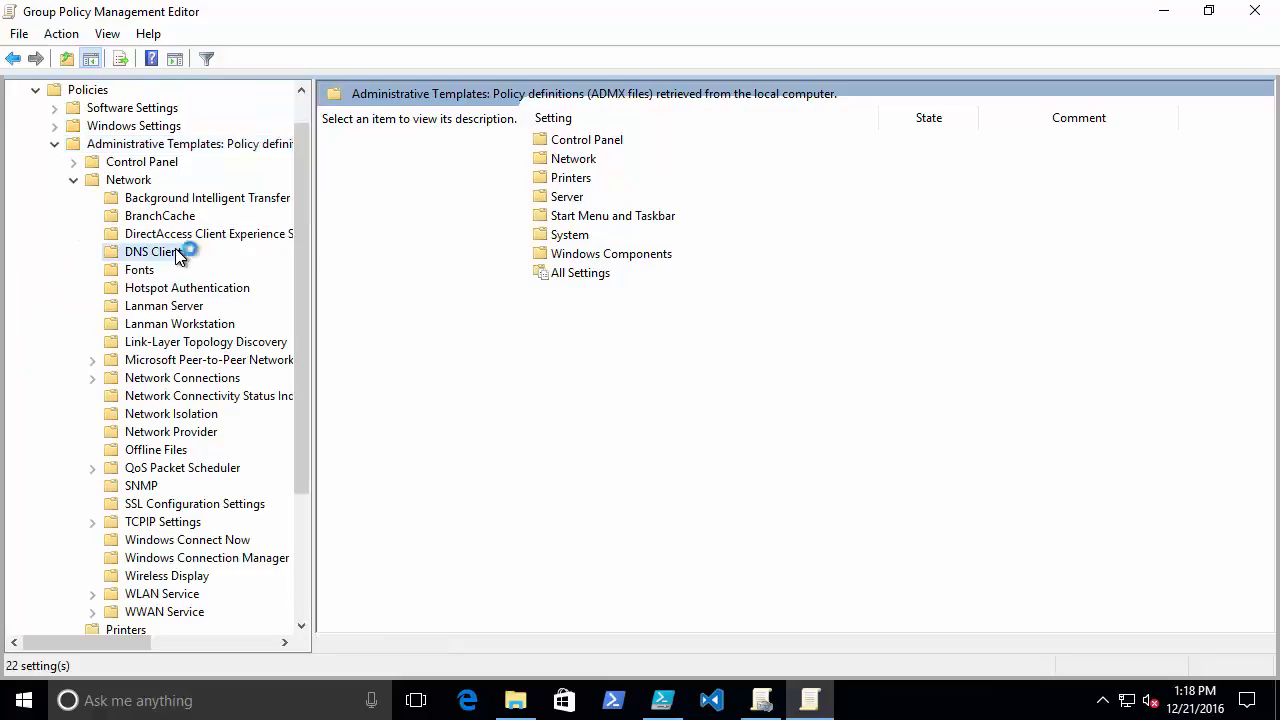
Step: View the 22 DNS Client policy settings, then return to PowerShell ISE
{"action": "left_click", "coordinate": [153, 251]}
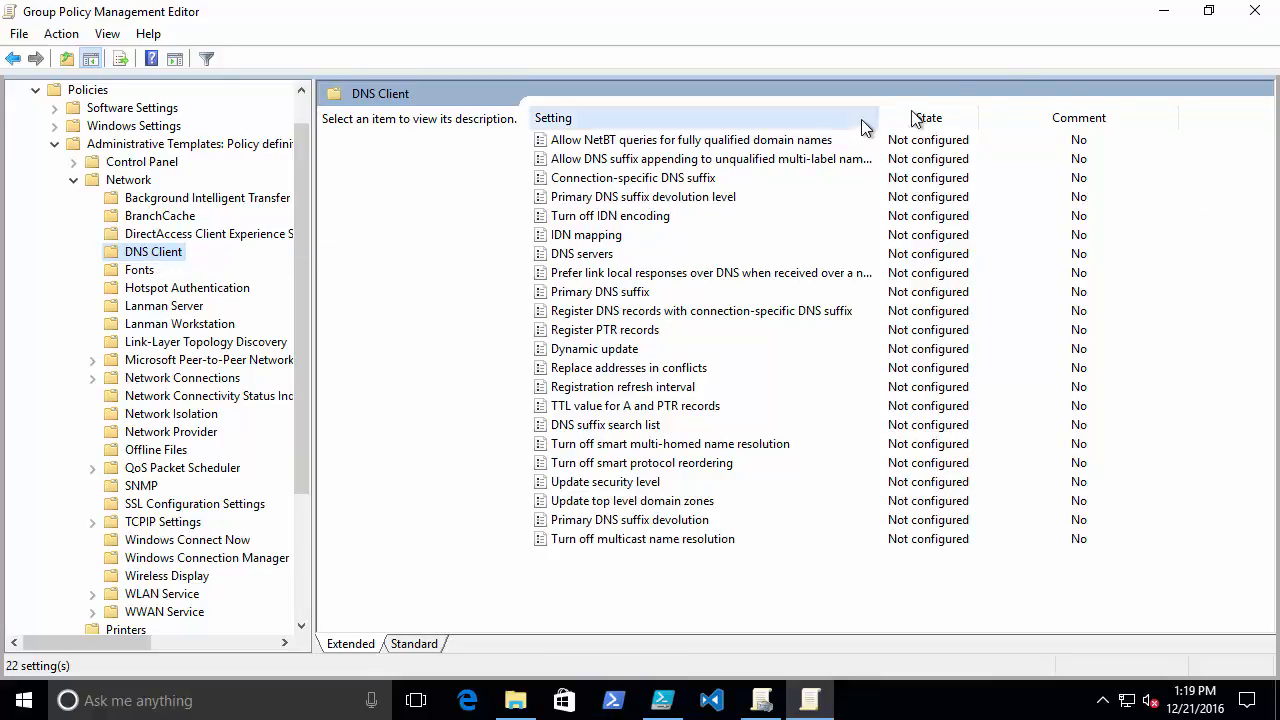
{"action": "left_click", "coordinate": [662, 699]}
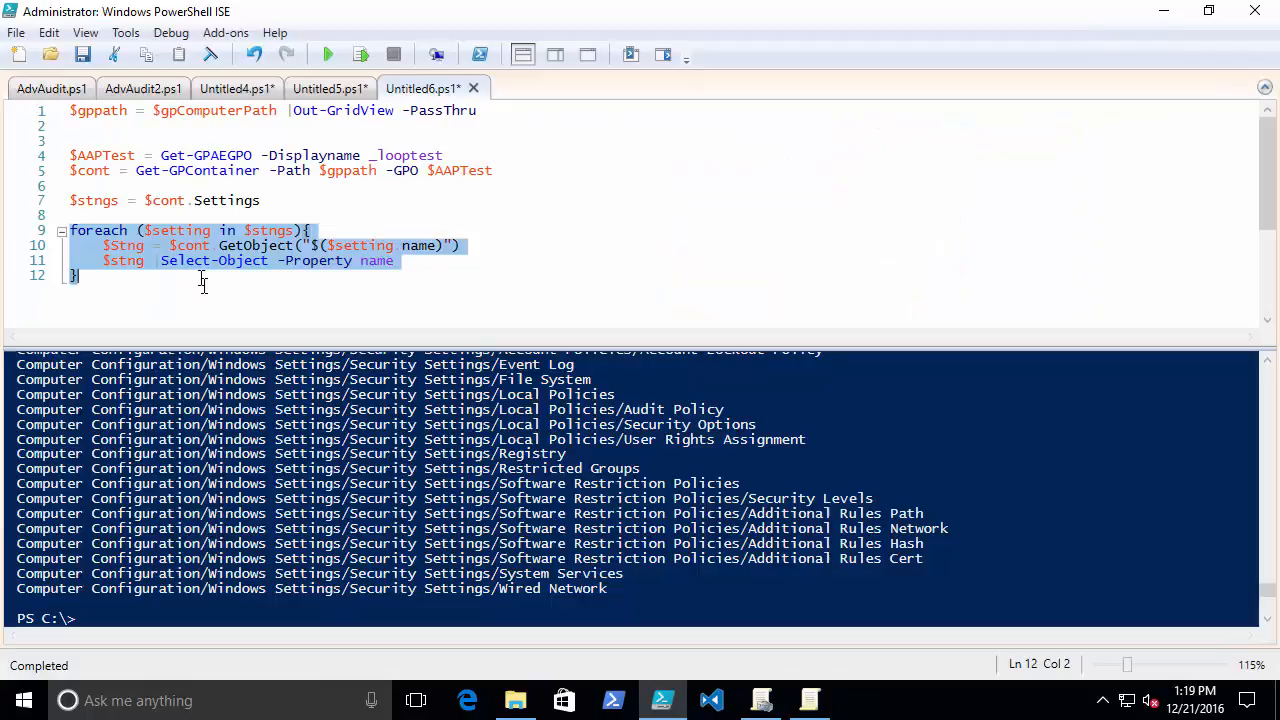
Step: Run the script, filter the maximized grid for DNS, and pick Network/DNS Client
{"action": "left_click", "coordinate": [328, 54]}
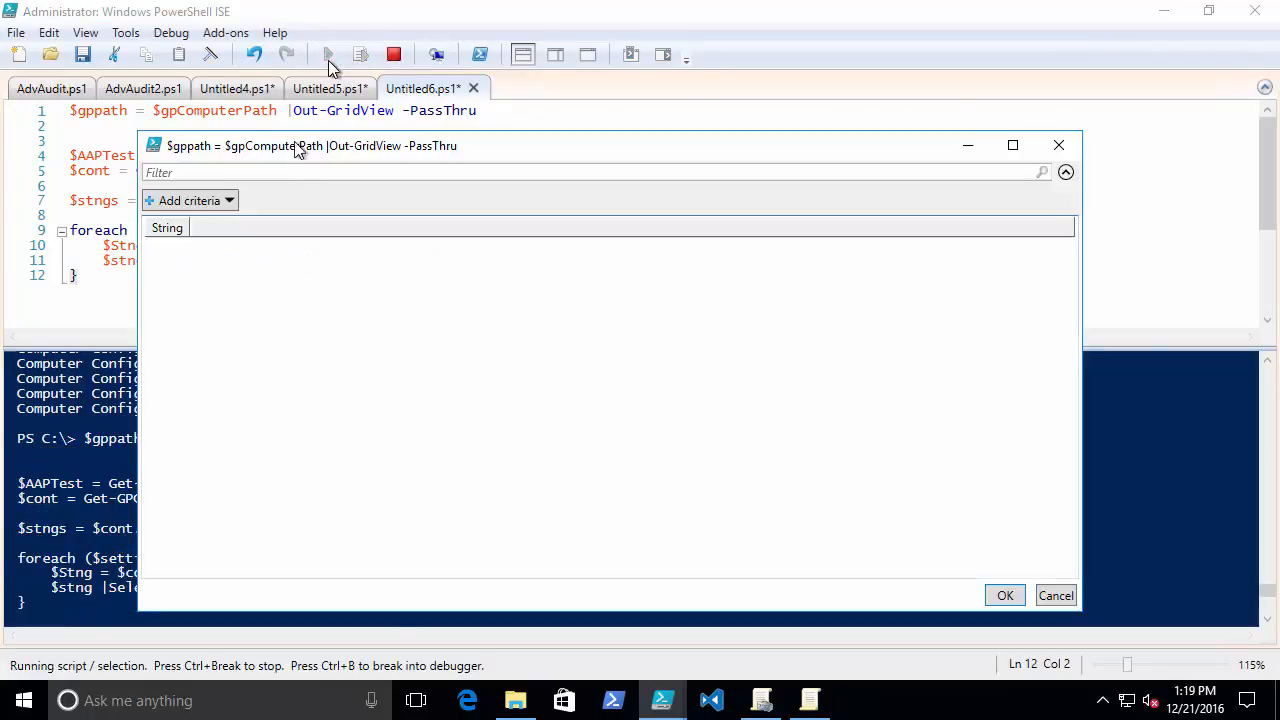
{"action": "left_click", "coordinate": [1012, 145]}
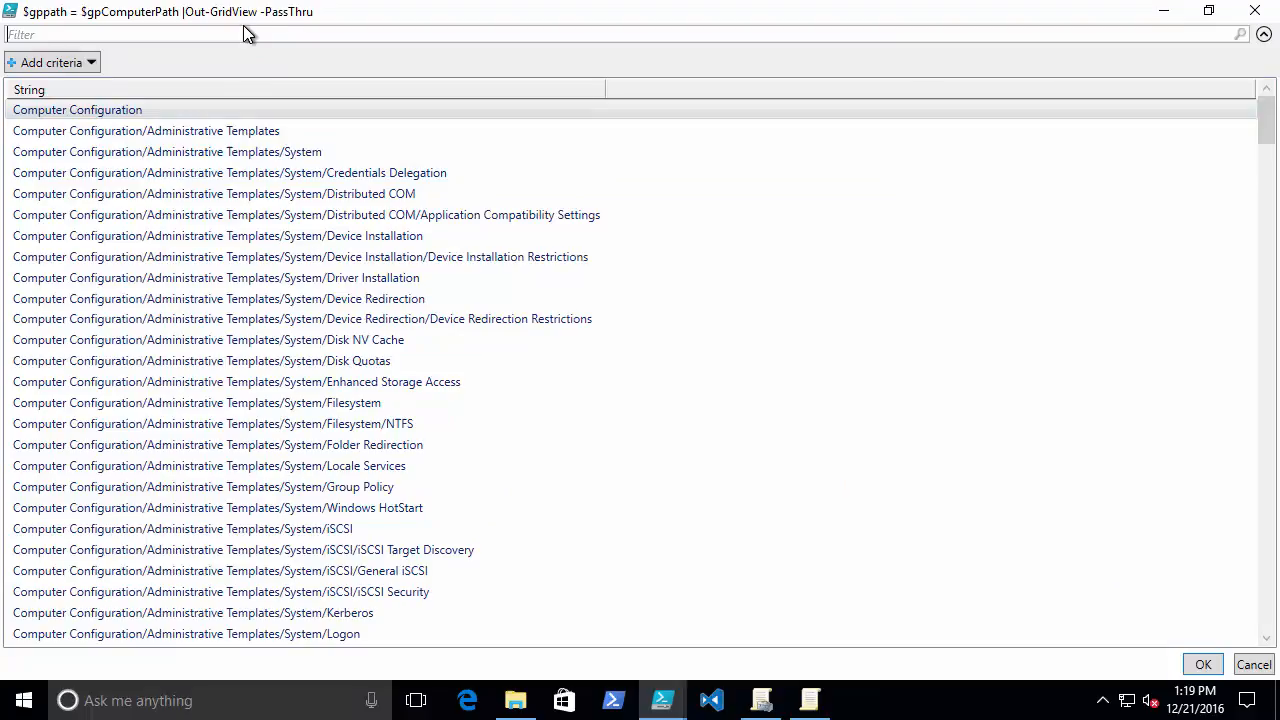
{"action": "type", "text": "DNS"}
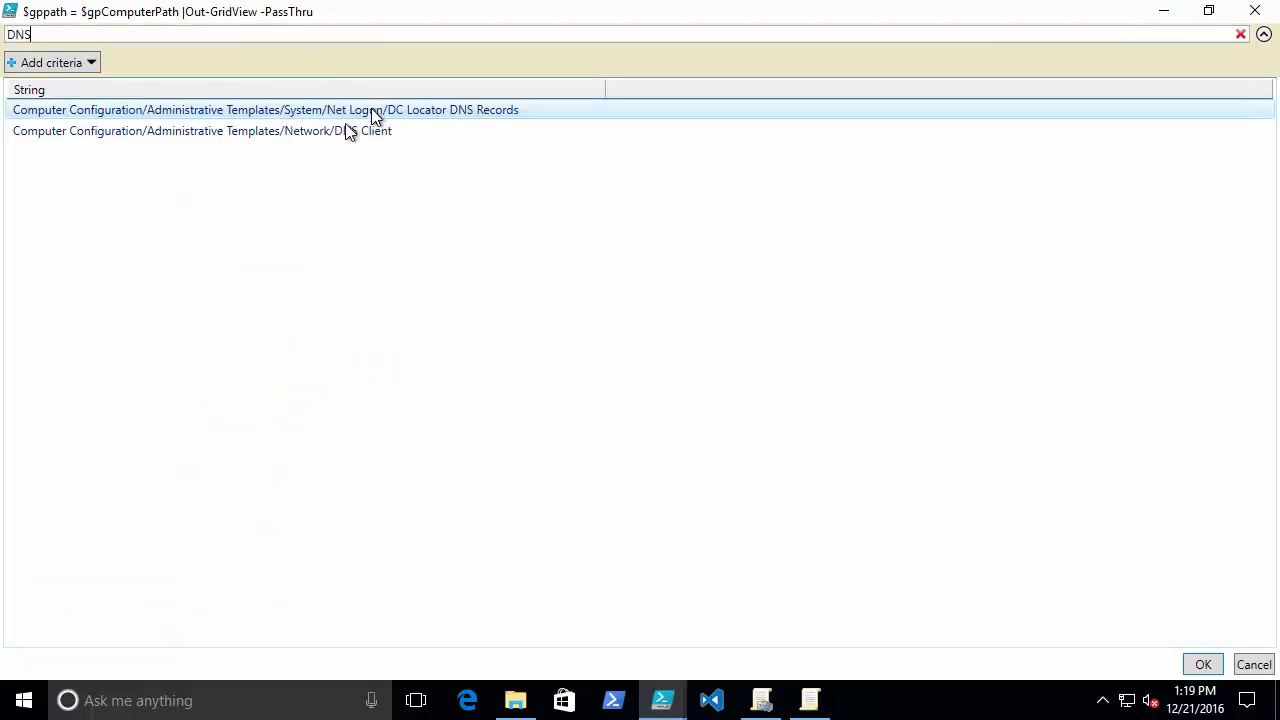
{"action": "left_click", "coordinate": [200, 130]}
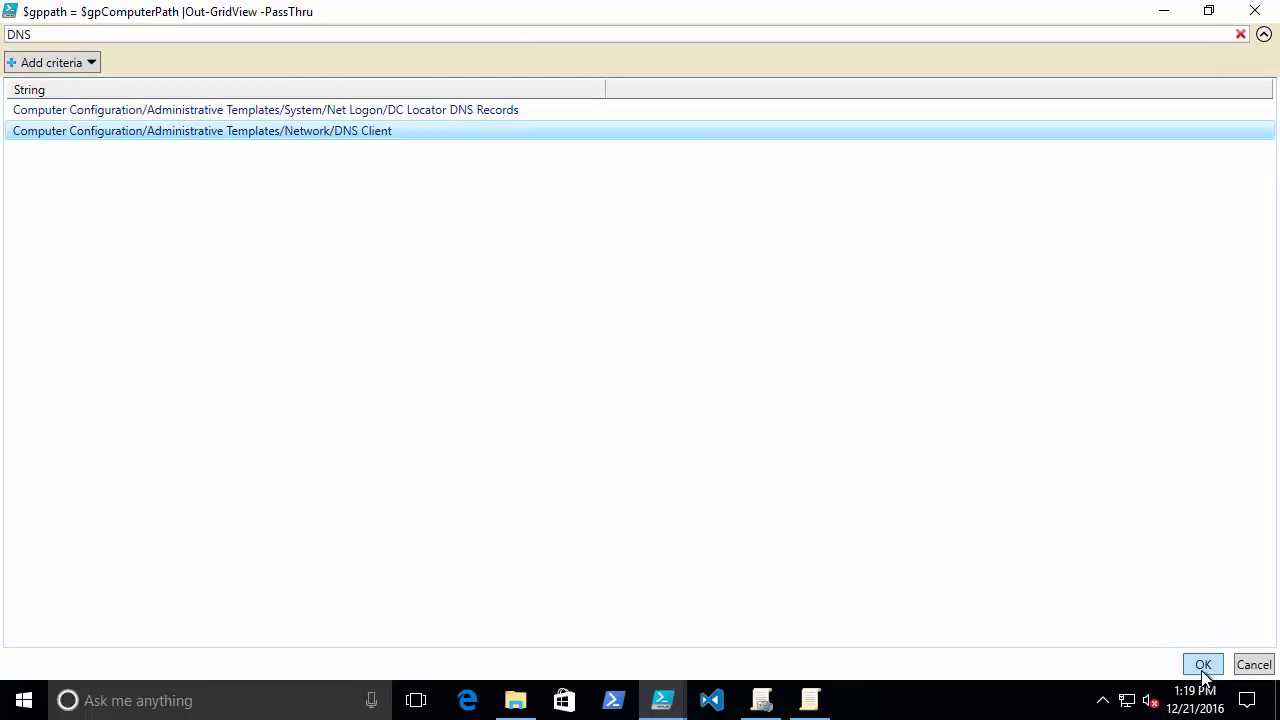
{"action": "left_click", "coordinate": [1203, 665]}
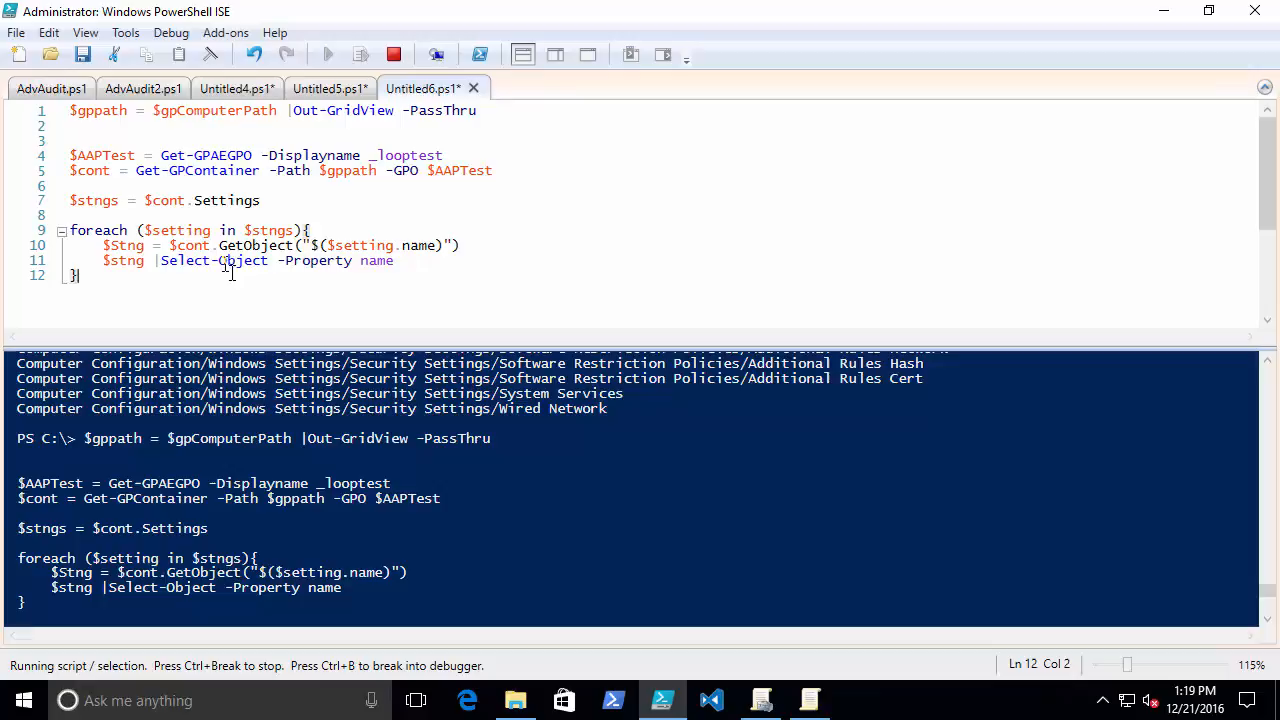
{"action": "mouse_move", "coordinate": [138, 290]}
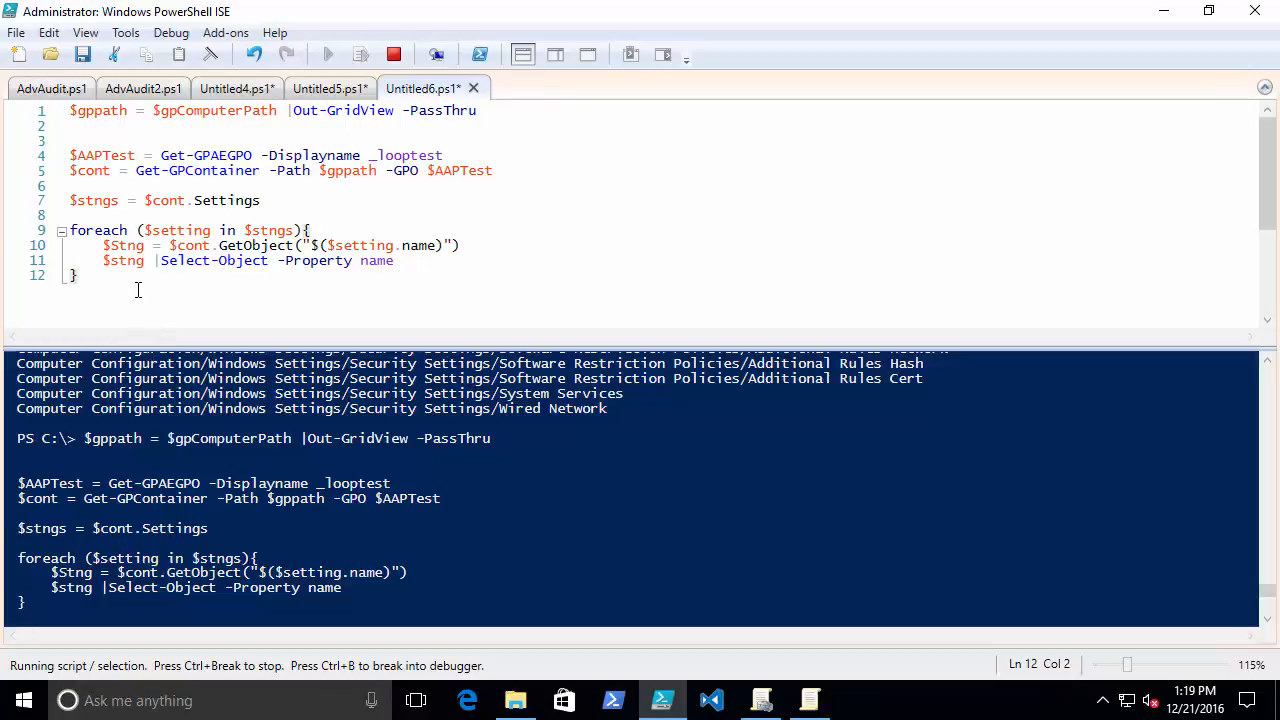